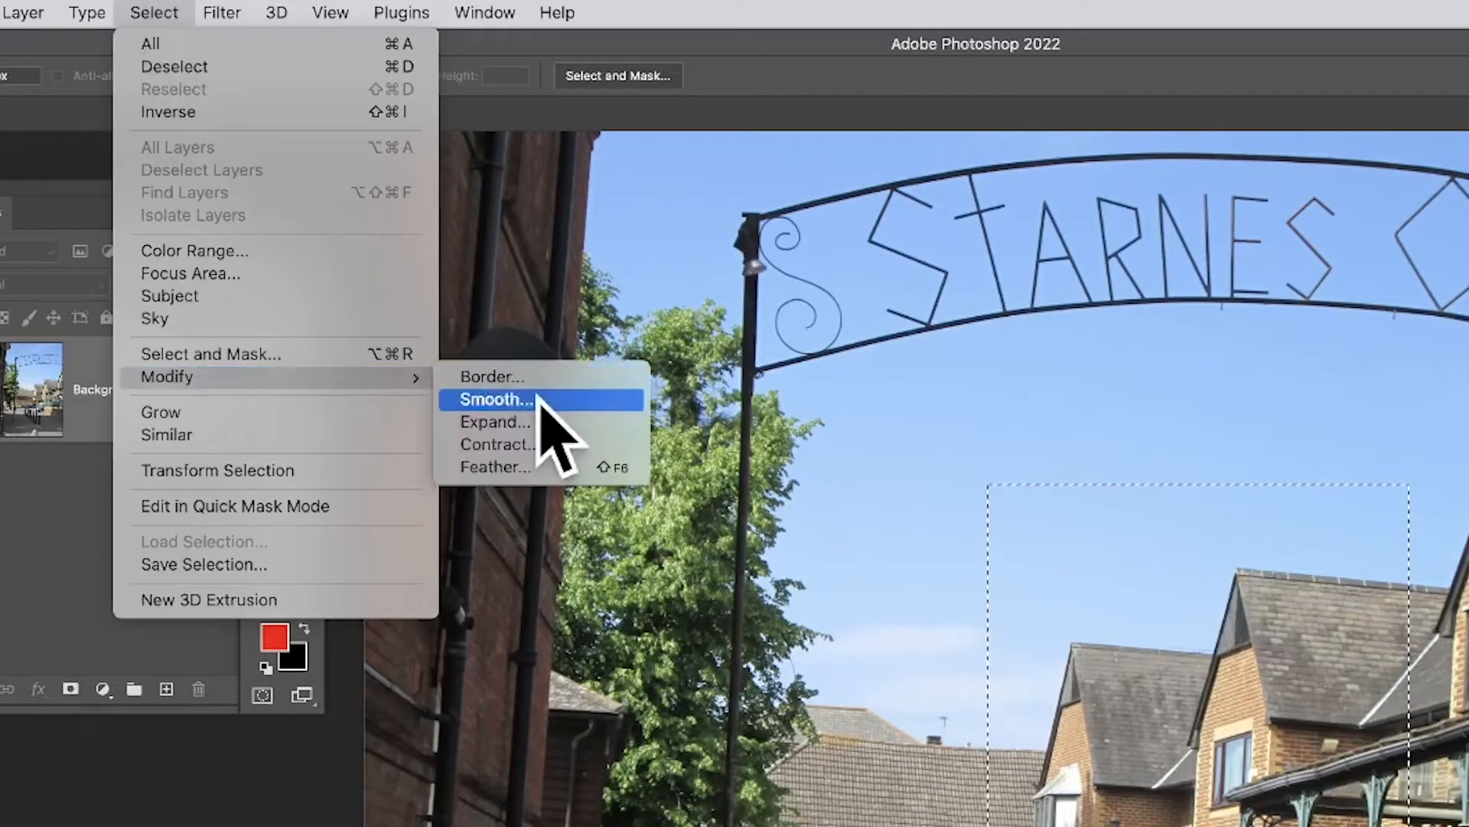
# Feather the rectangular selection over the houses by 40 pixels
pyautogui.click(494, 467)
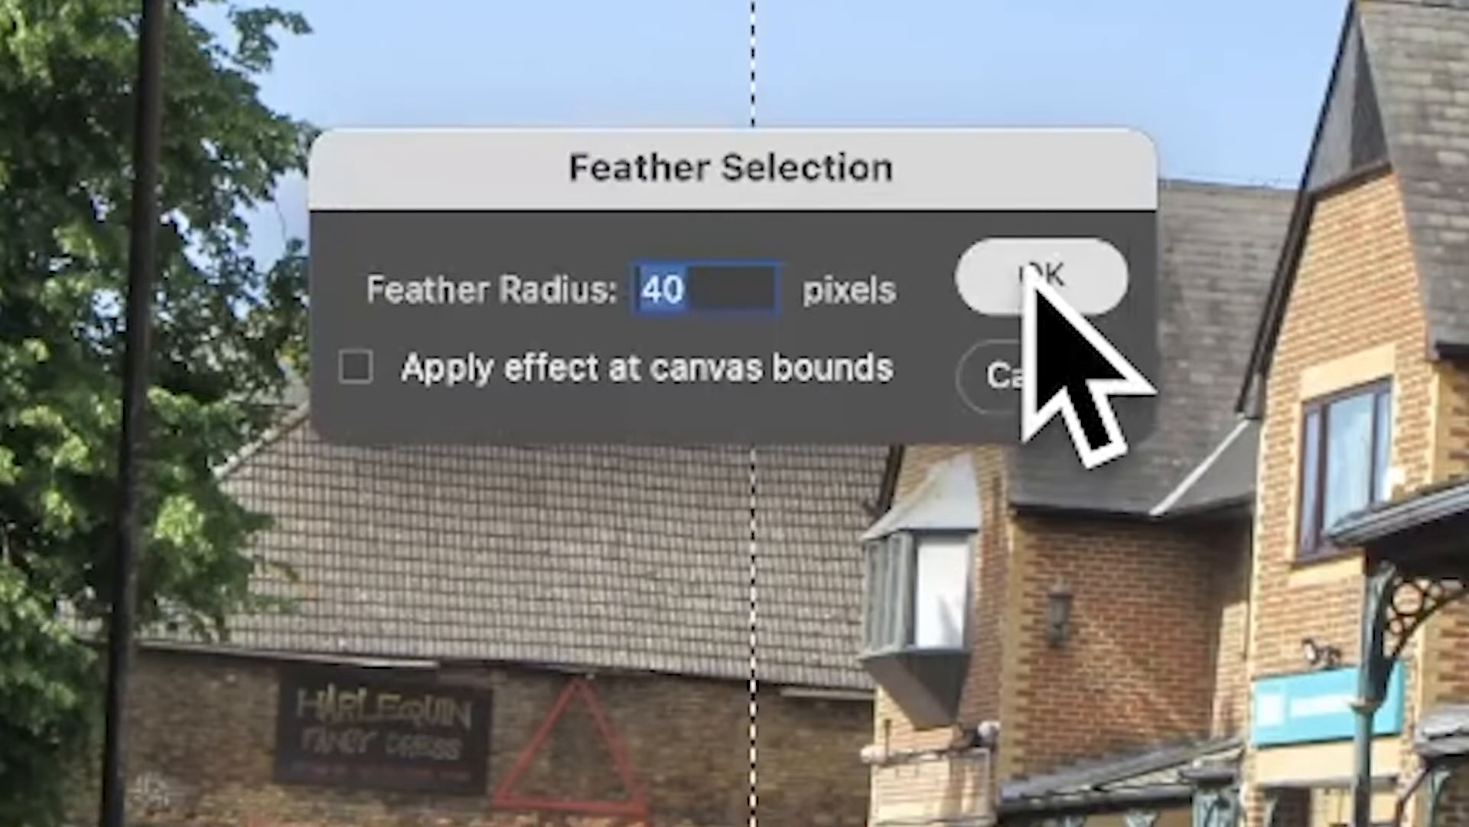
pyautogui.click(1046, 277)
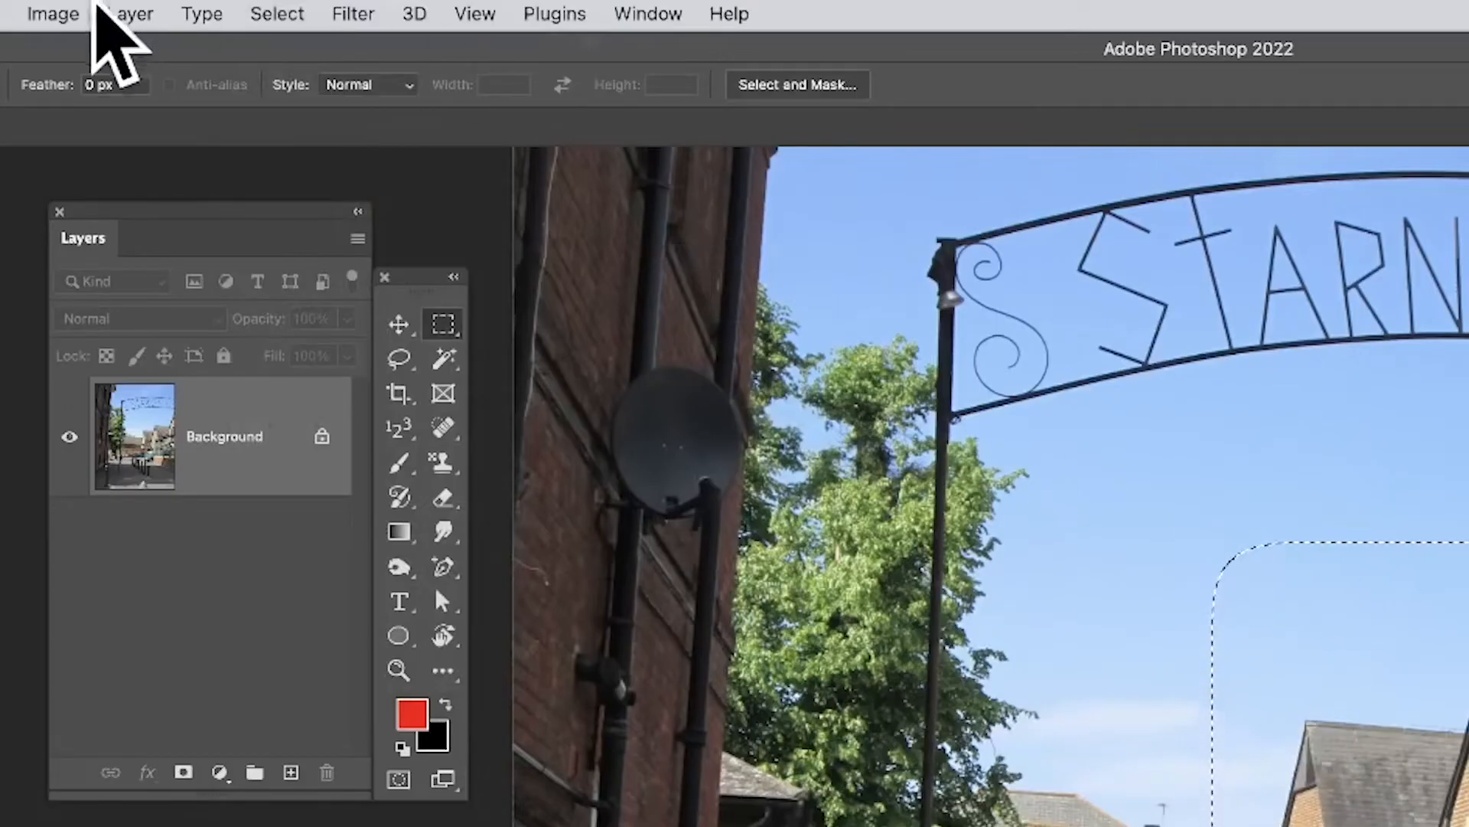
# Start adding a Black & White adjustment layer from the Layer menu
pyautogui.click(129, 14)
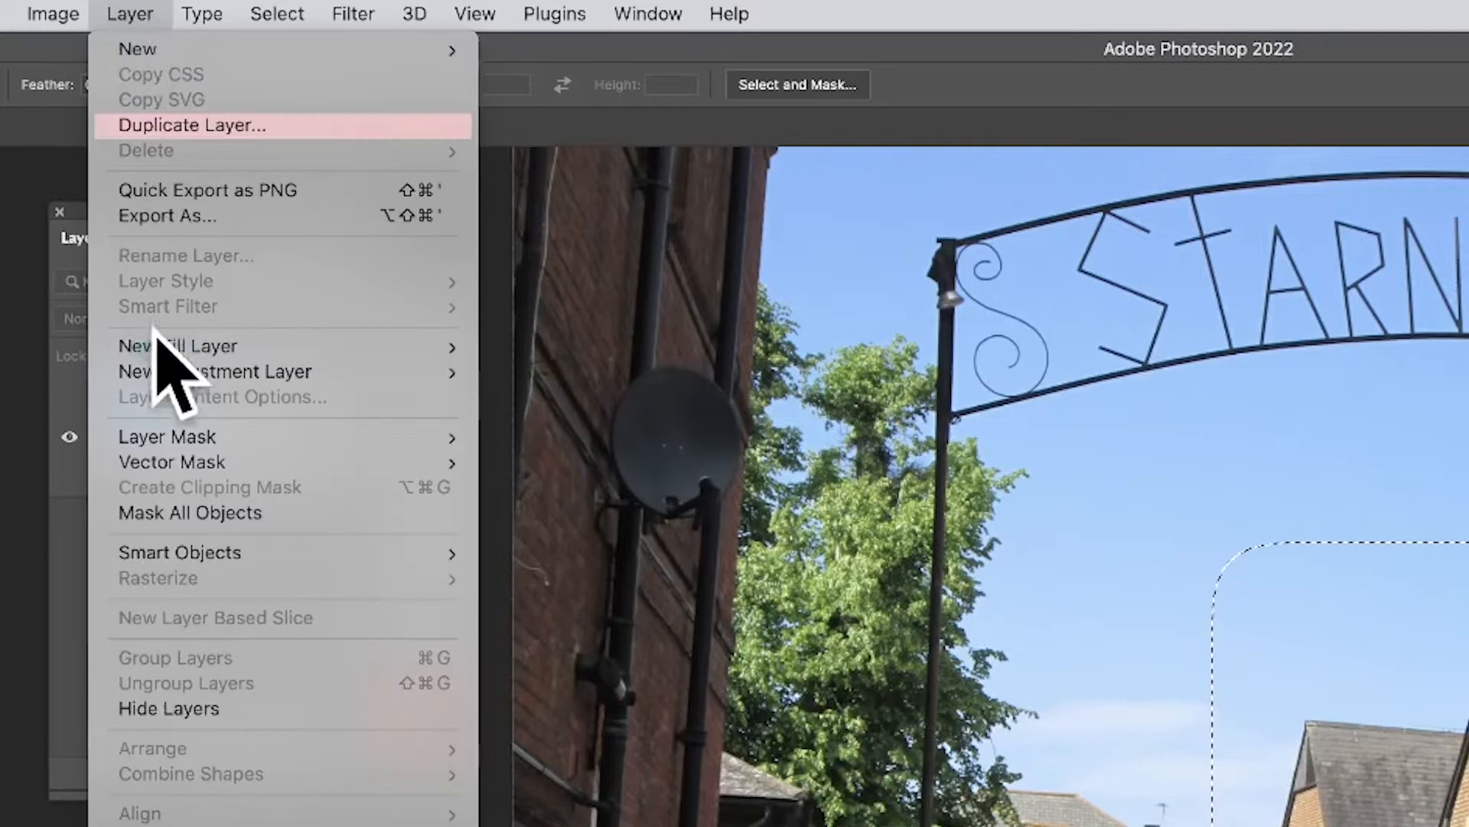
pyautogui.moveTo(214, 370)
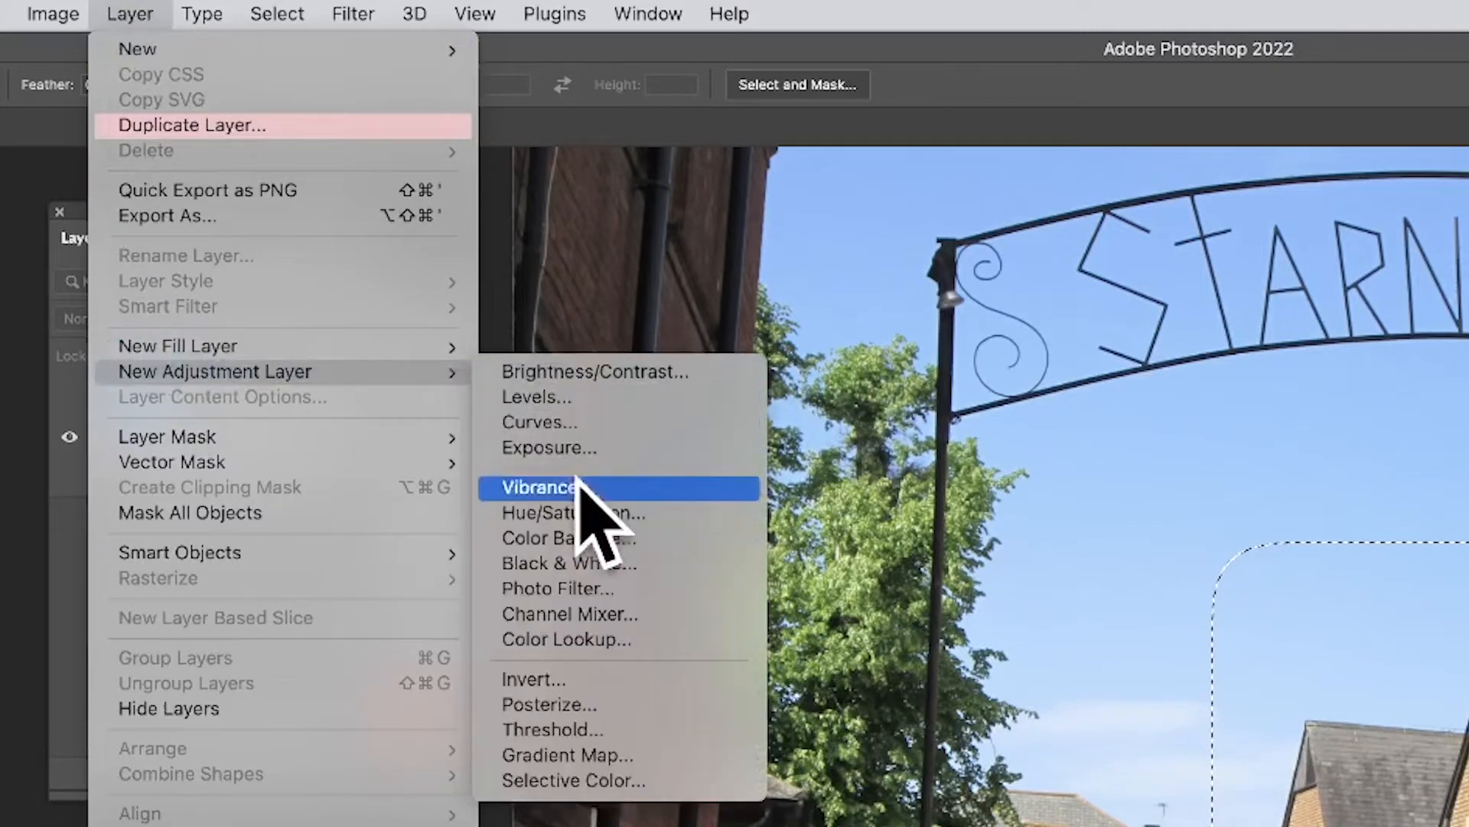
pyautogui.moveTo(574, 513)
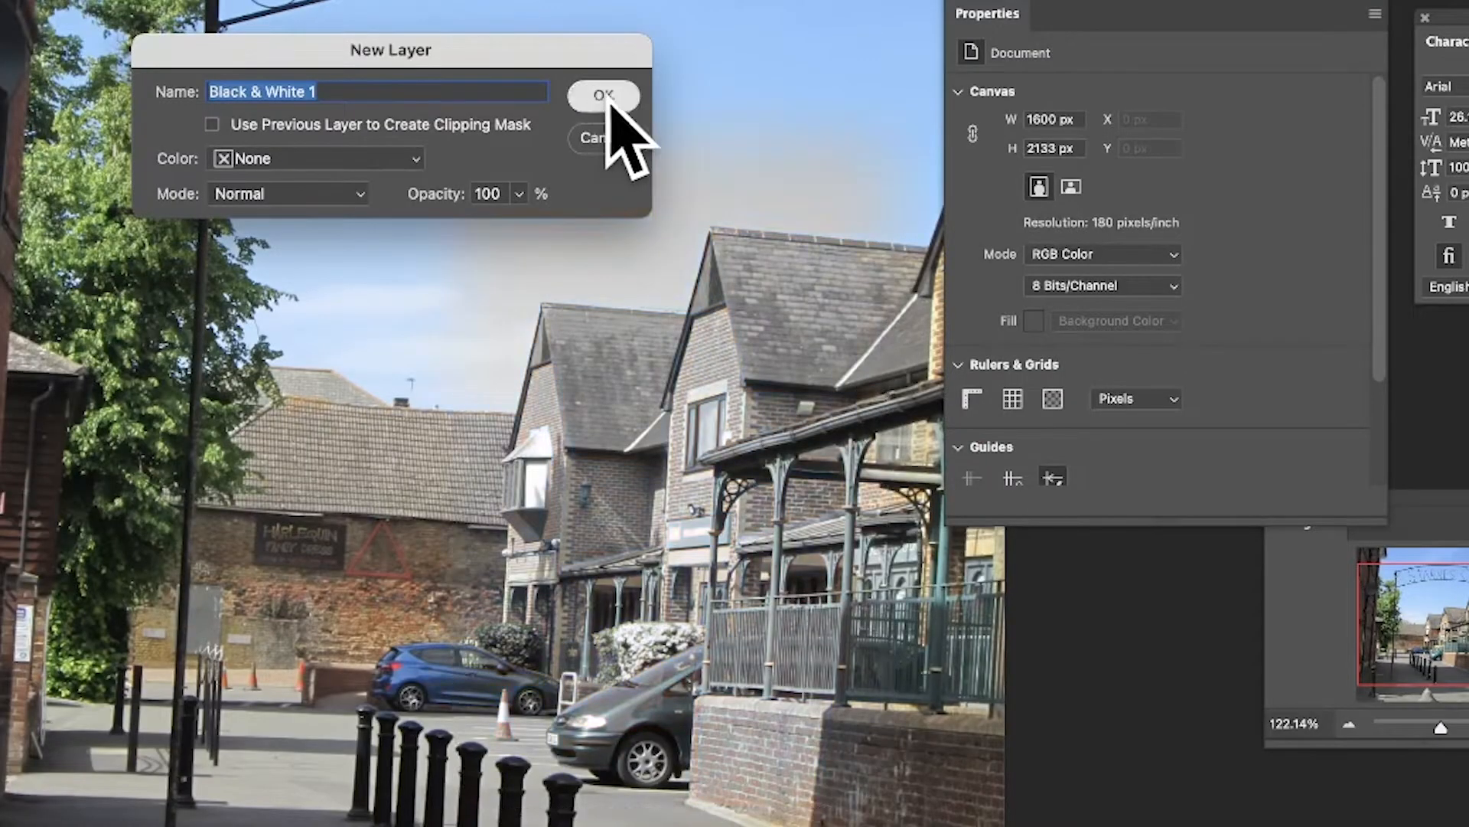
# Create Black & White 1 with sepia Tint and Reds set to about 41
pyautogui.click(604, 94)
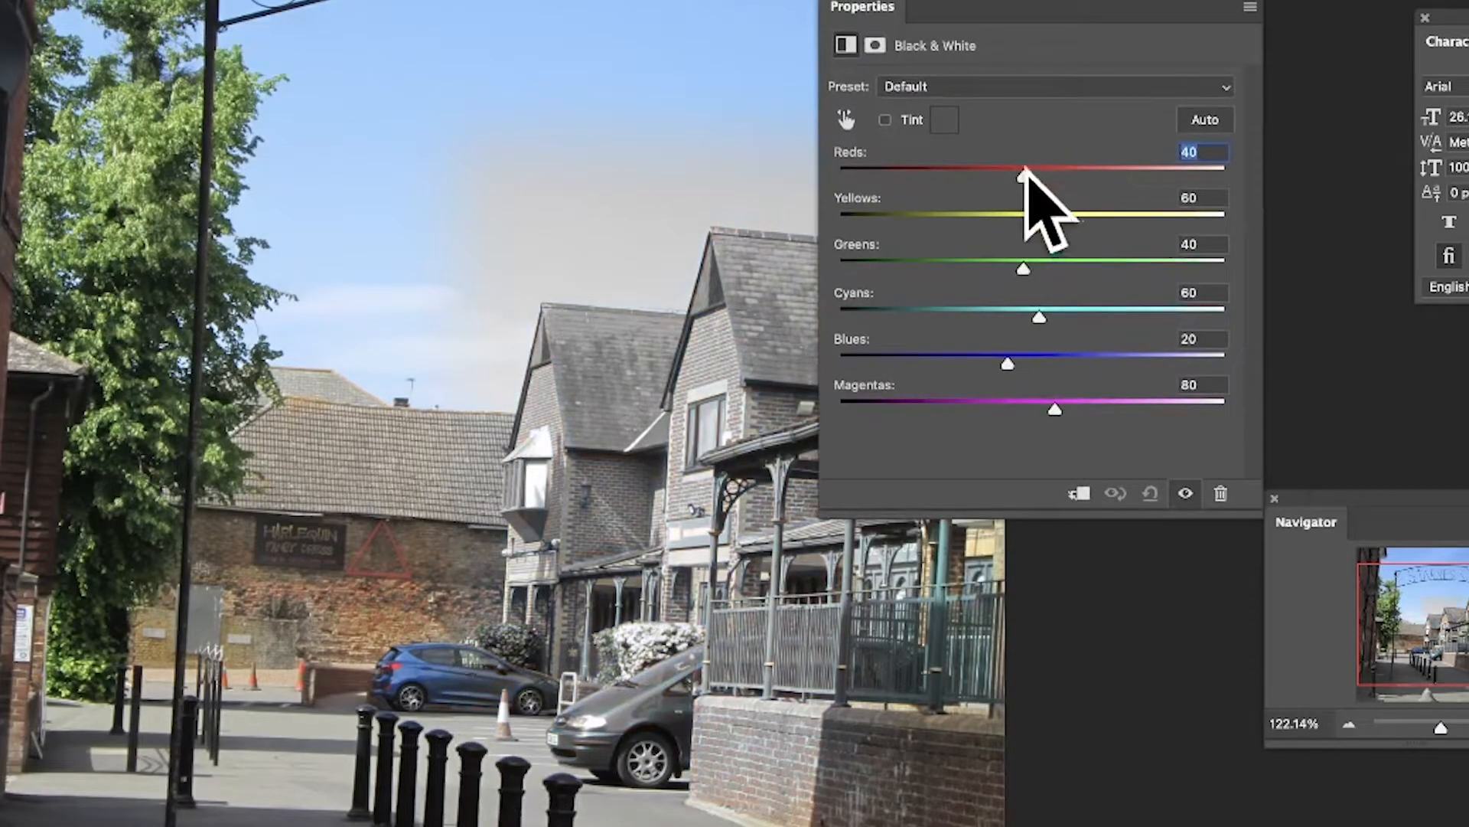
pyautogui.moveTo(1023, 173); pyautogui.dragTo(978, 173)
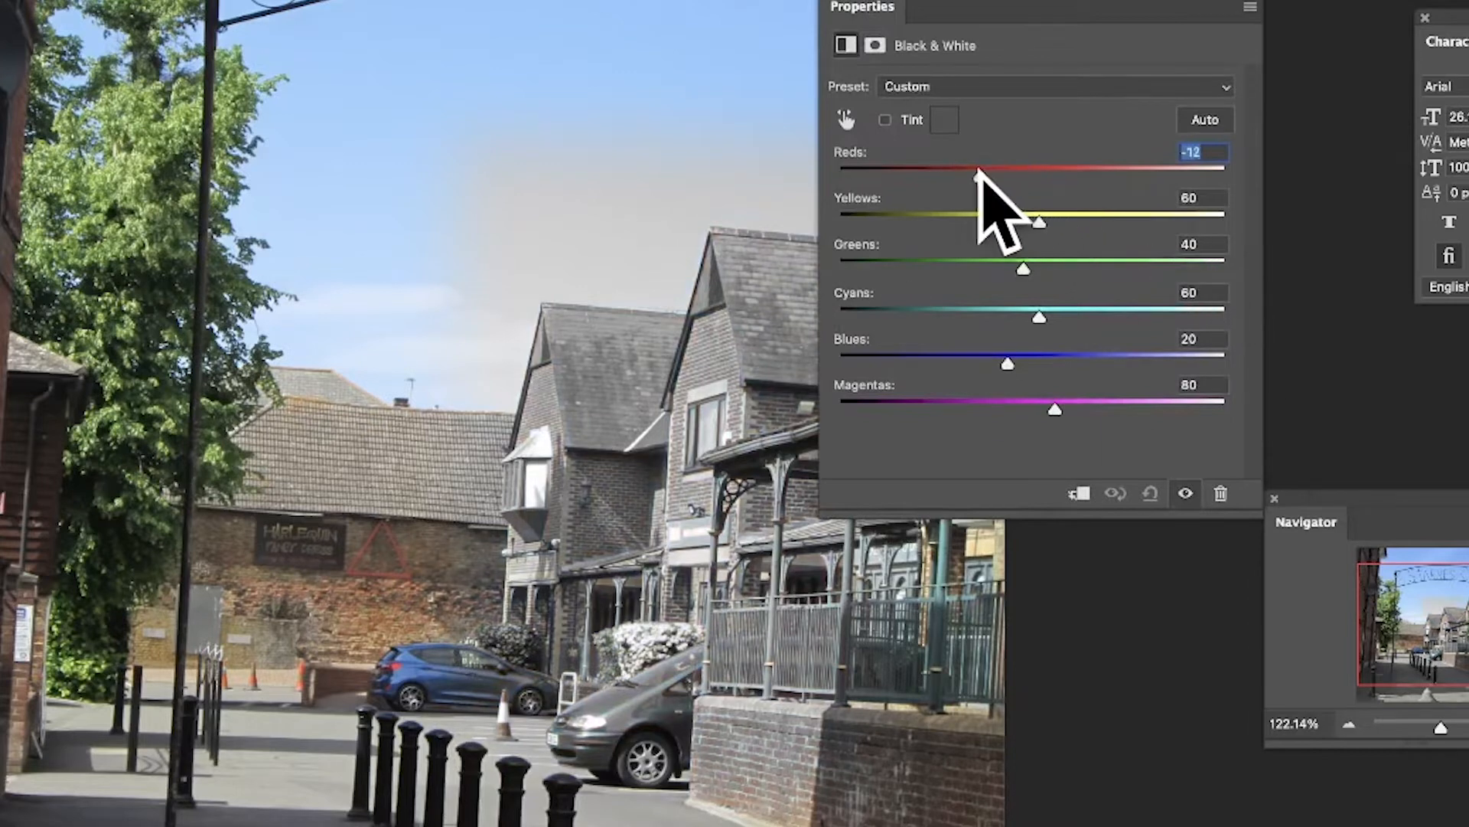
pyautogui.moveTo(979, 174); pyautogui.dragTo(1047, 174)
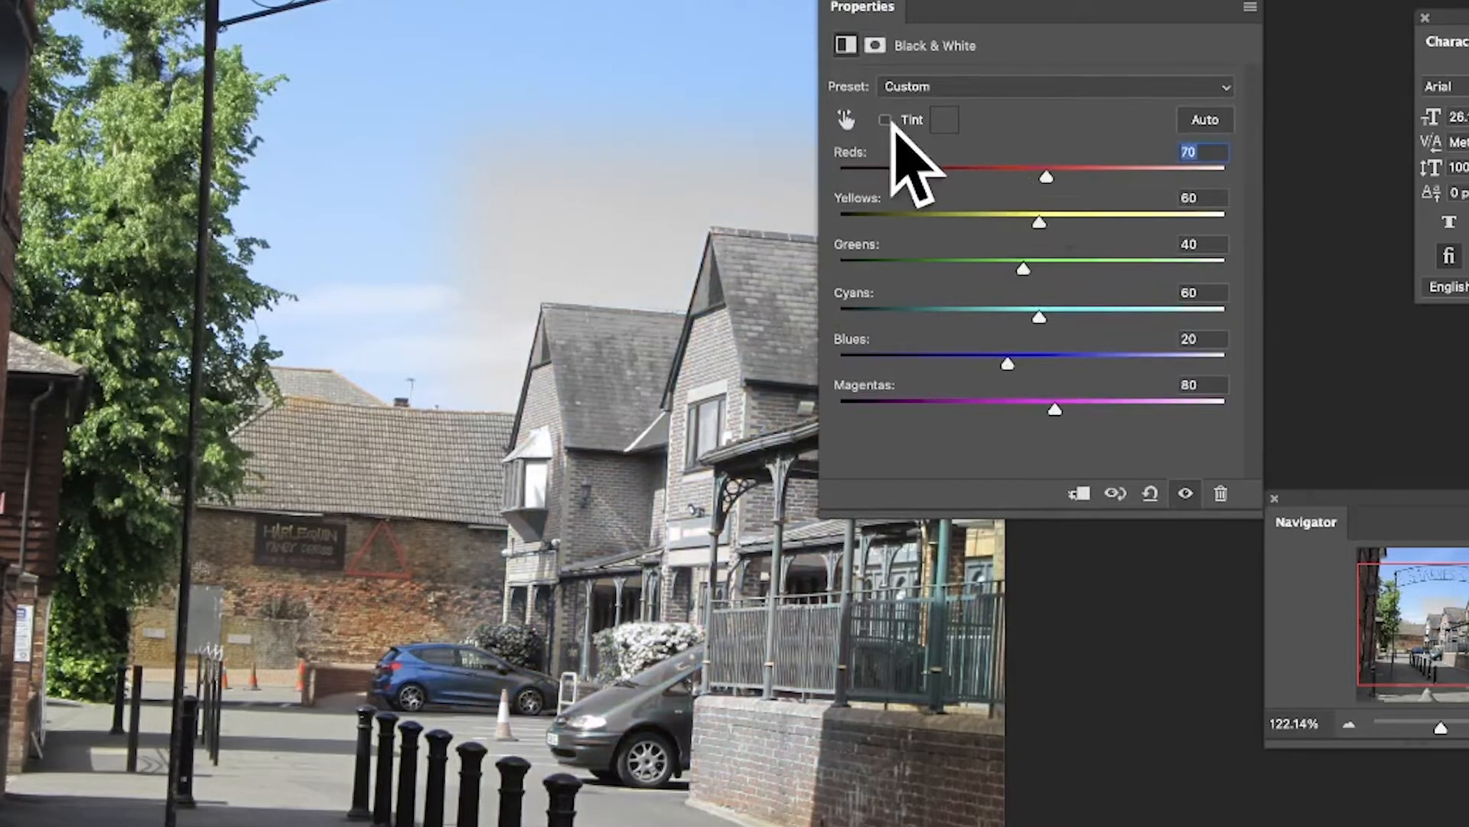
pyautogui.click(884, 119)
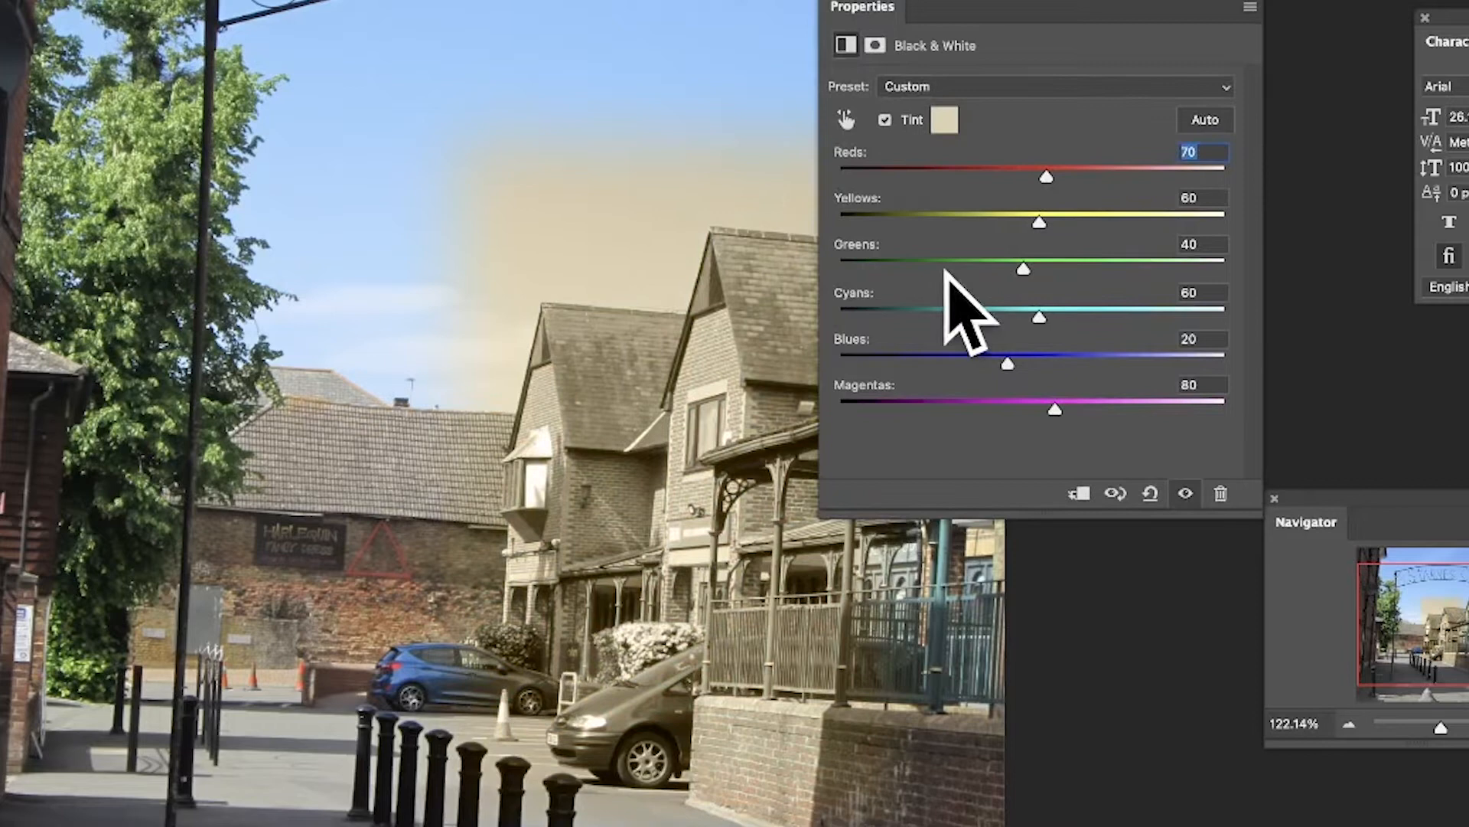
pyautogui.moveTo(1047, 176); pyautogui.dragTo(1030, 176)
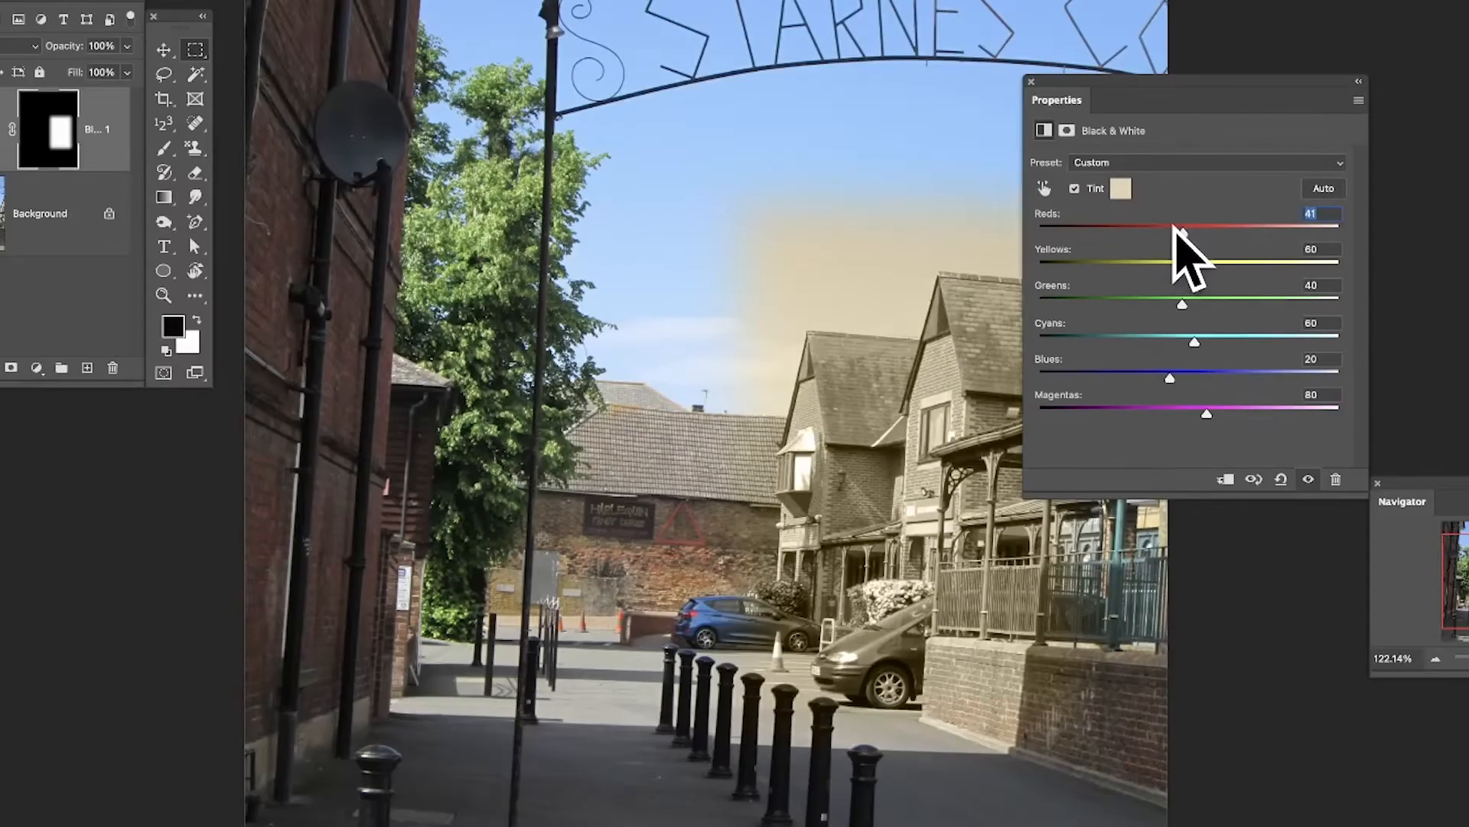
# Free-transform the sepia patch's mask, stretching it taller up to the arch sign
pyautogui.click(1031, 81)
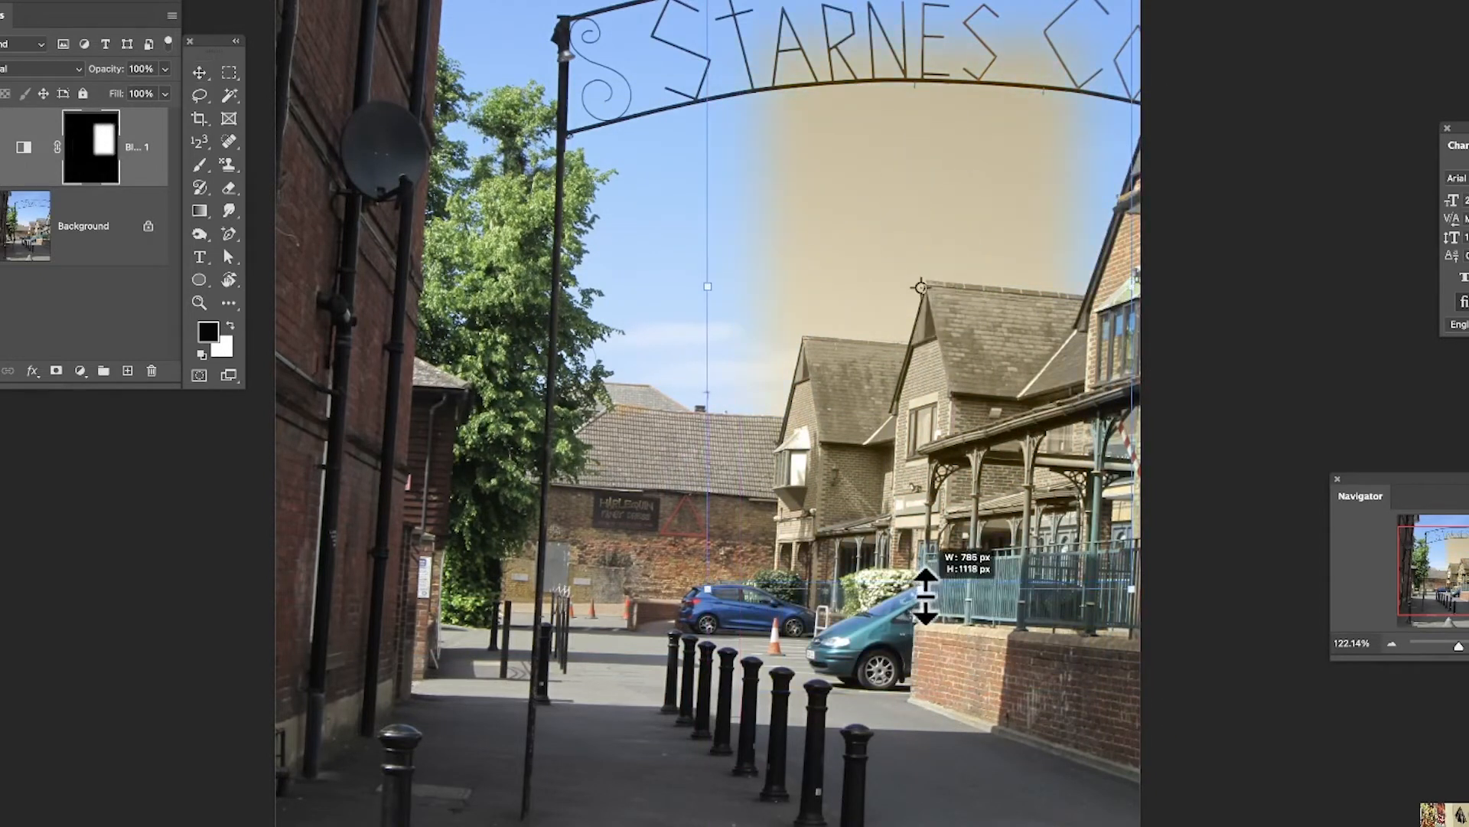
pyautogui.moveTo(927, 604); pyautogui.dragTo(921, 807)
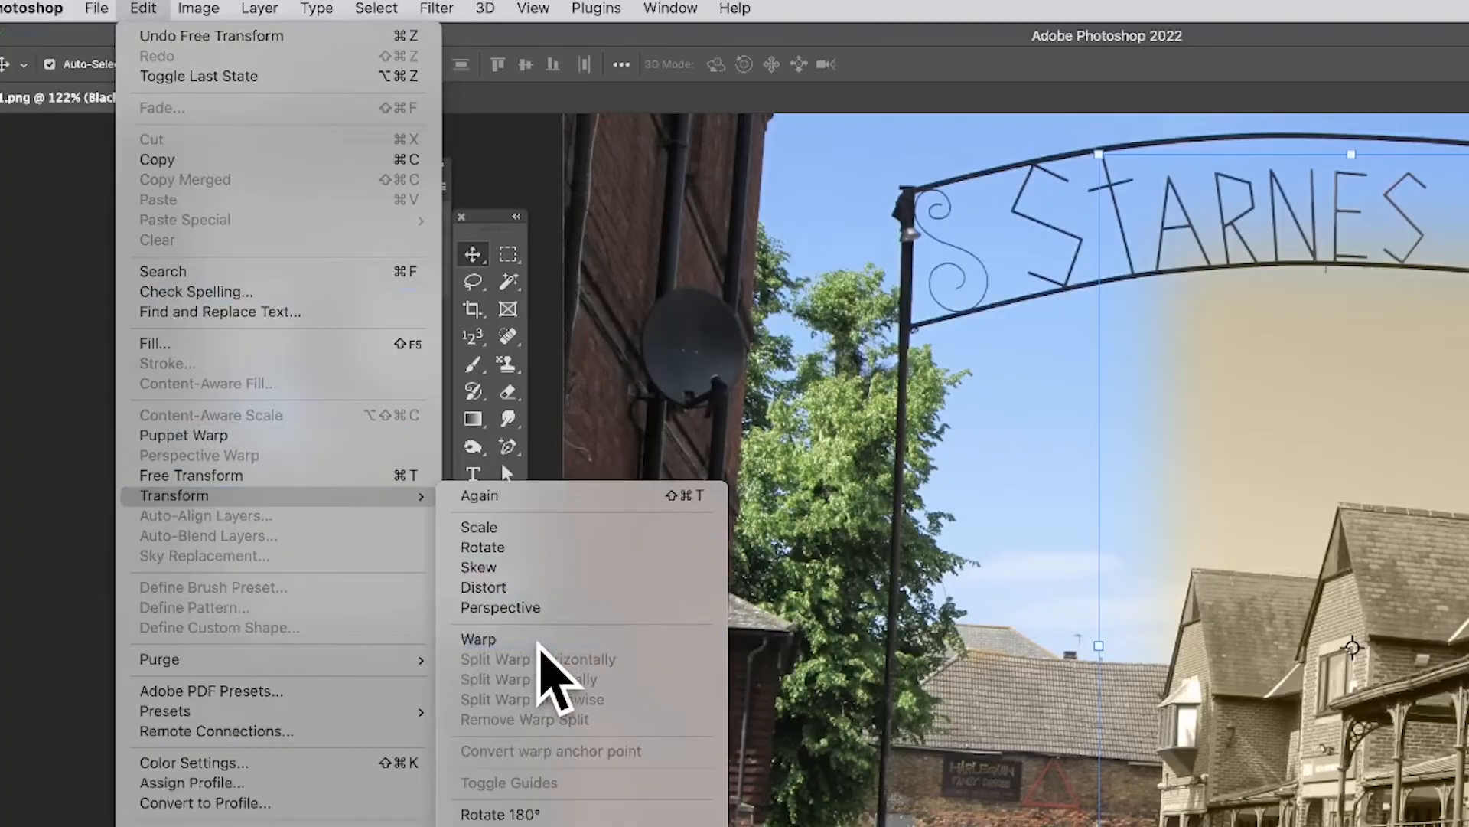
# Warp the sepia patch to follow the street's perspective and commit it
pyautogui.click(477, 638)
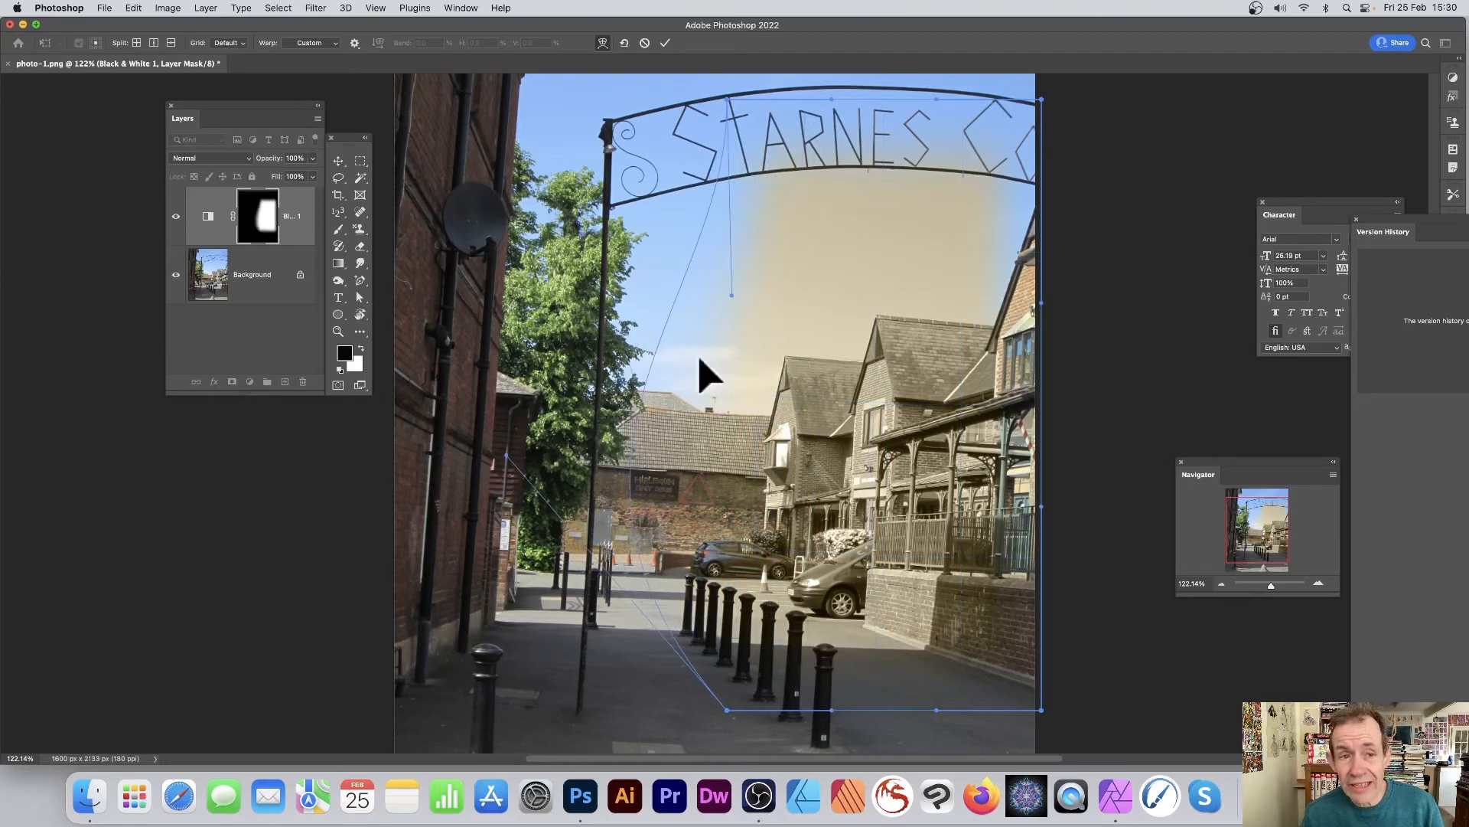
pyautogui.moveTo(796, 403)
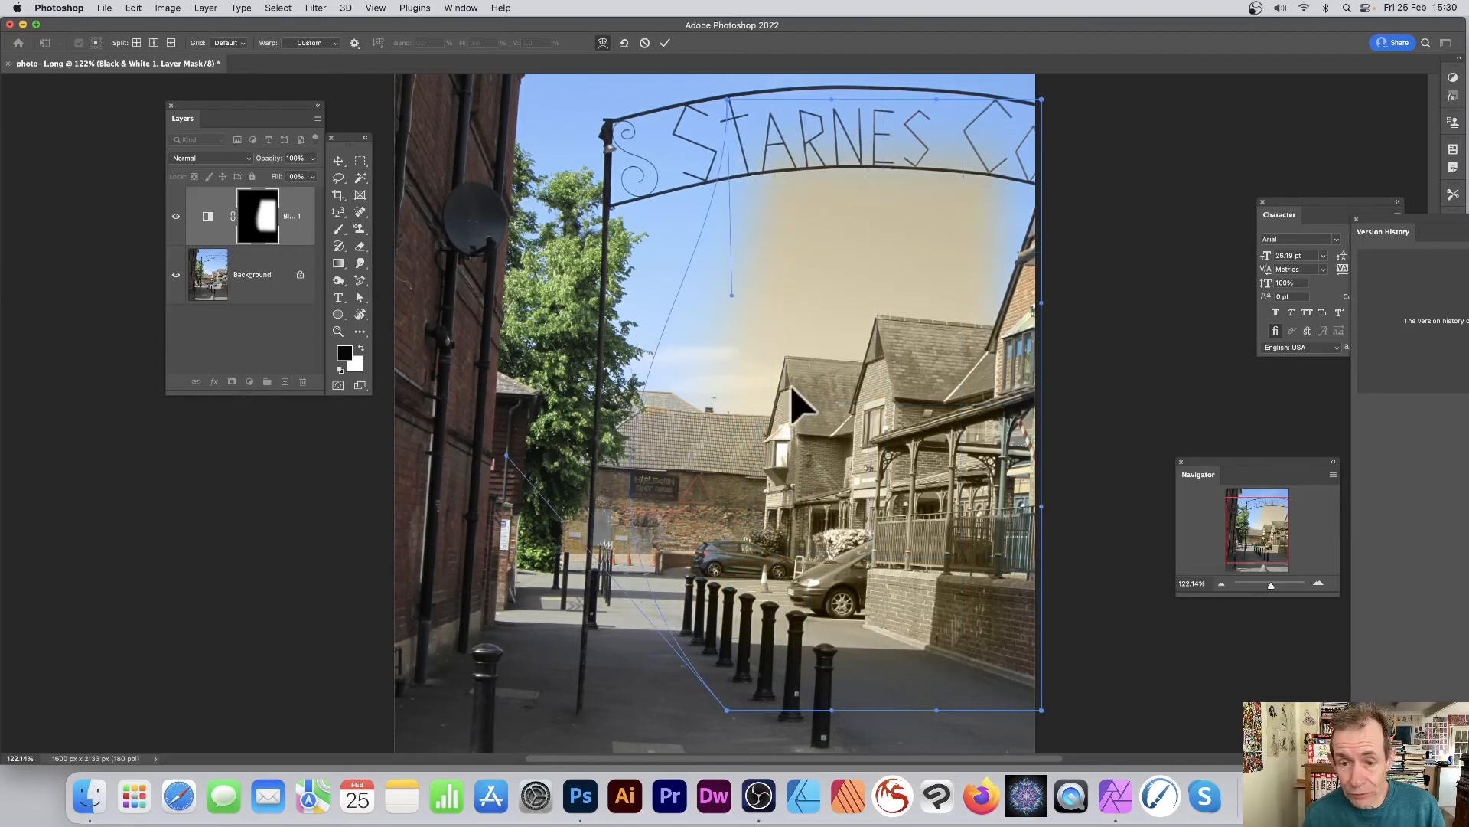
pyautogui.click(665, 43)
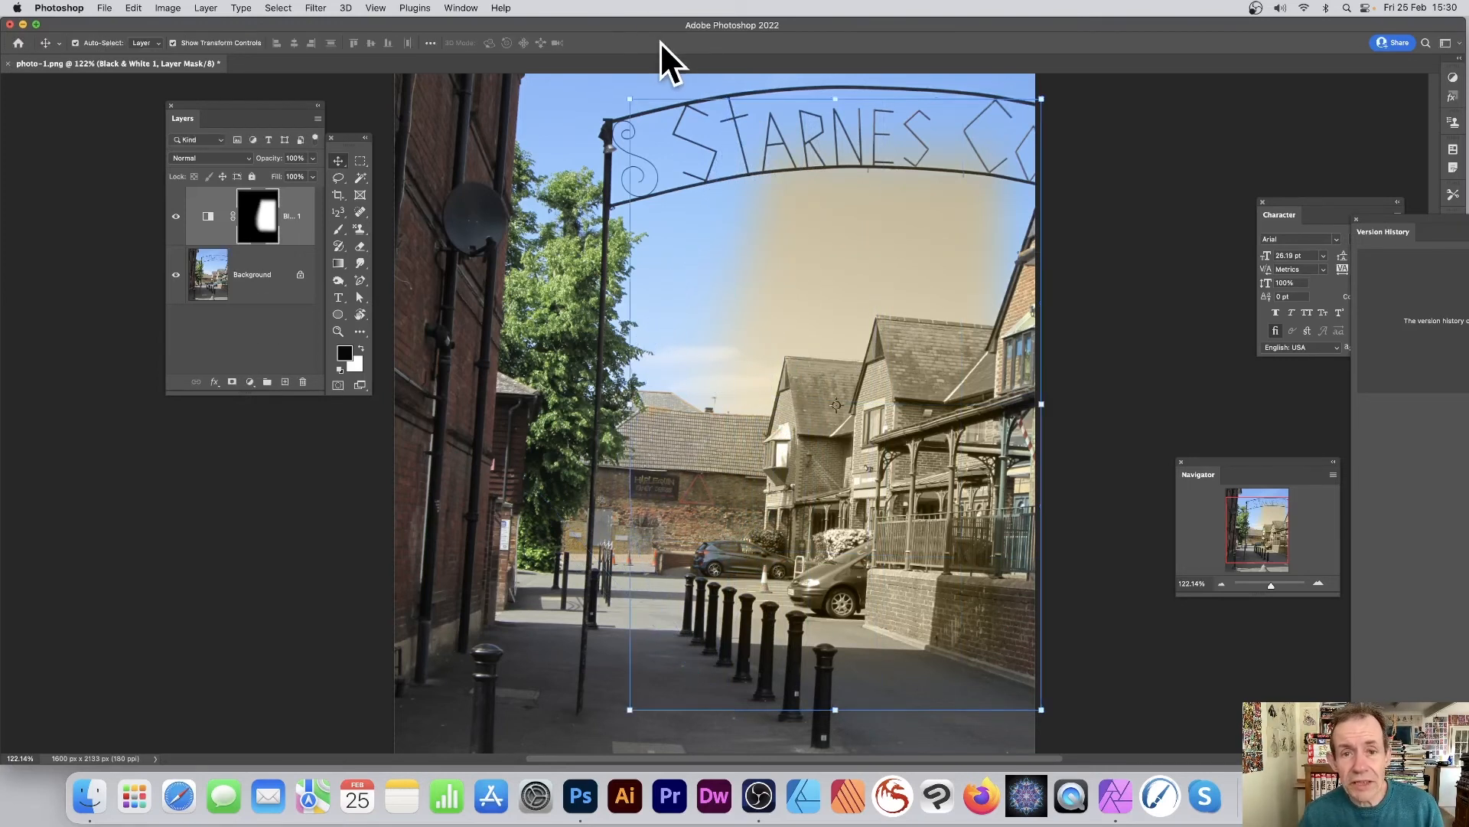